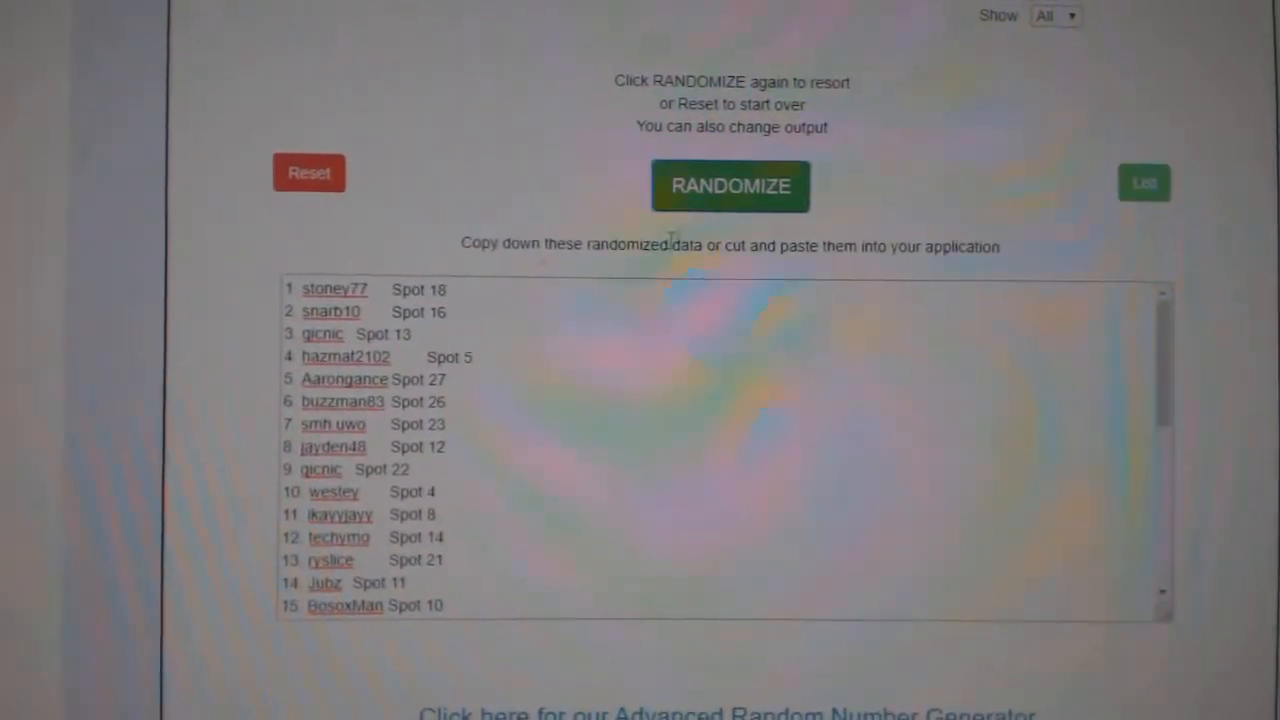
Randomize the participant name-and-spot list twice for a fresh order
{"action": "left_click", "coordinate": [732, 186]}
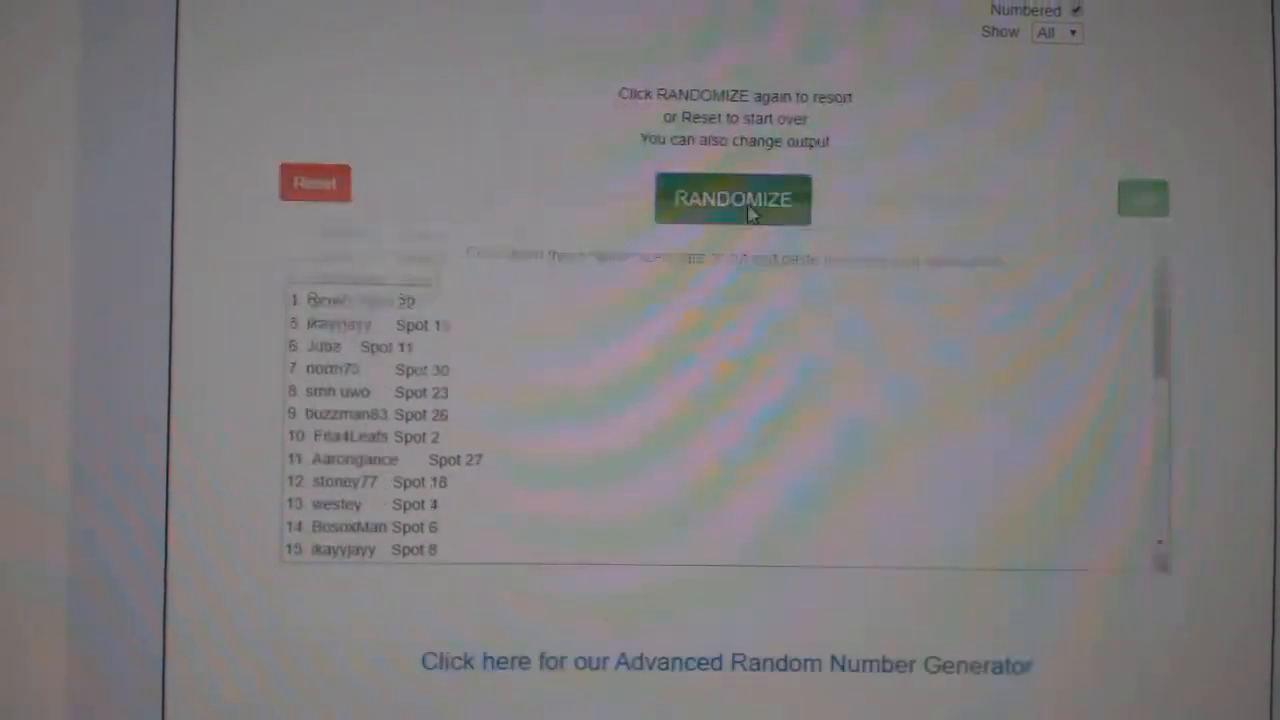
{"action": "left_click", "coordinate": [734, 200]}
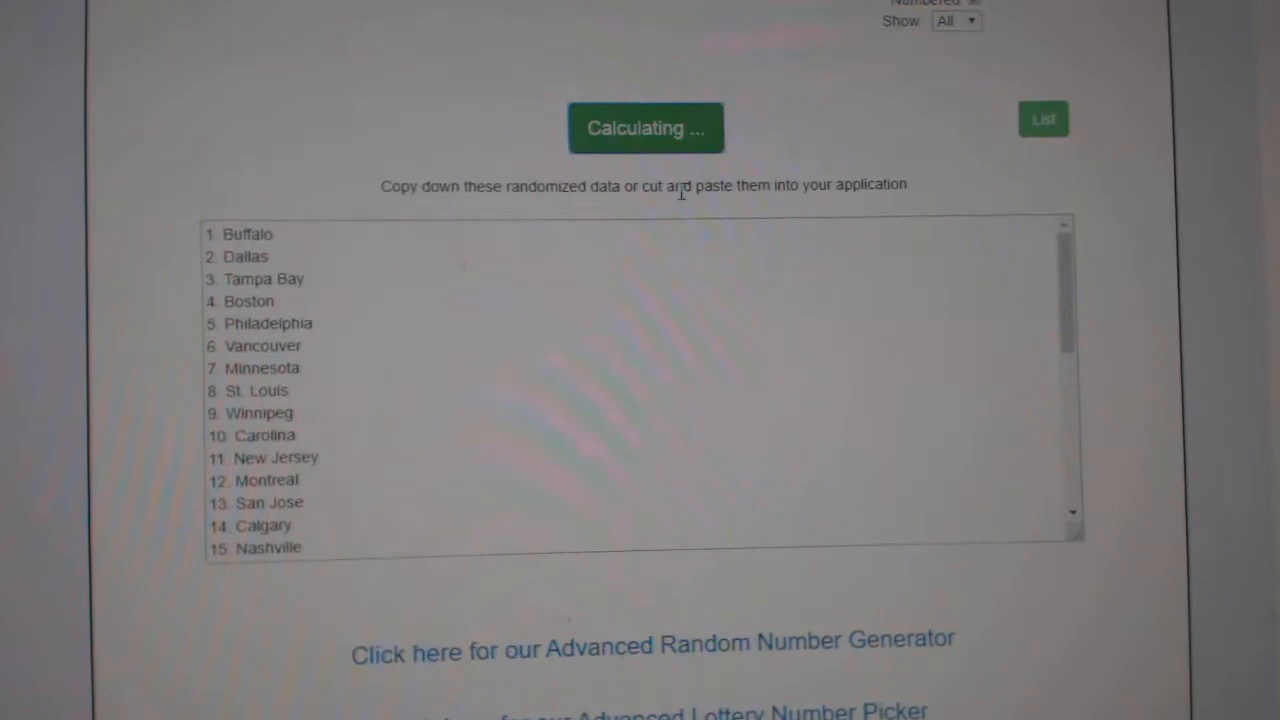
Randomize the numbered list of hockey team cities
{"action": "left_click", "coordinate": [646, 128]}
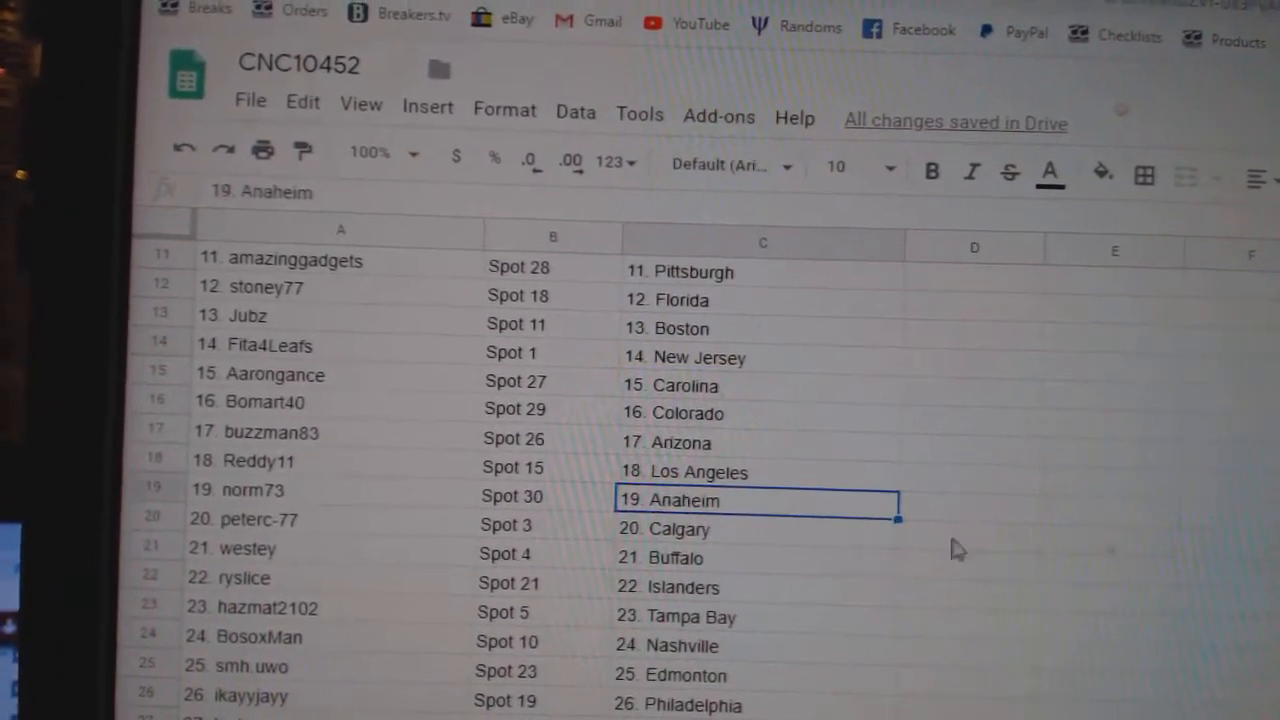
Scroll the CNC10452 sheet to view all 30 name-spot-team pairings
{"action": "scroll", "scroll_direction": "down", "scroll_amount": 3}
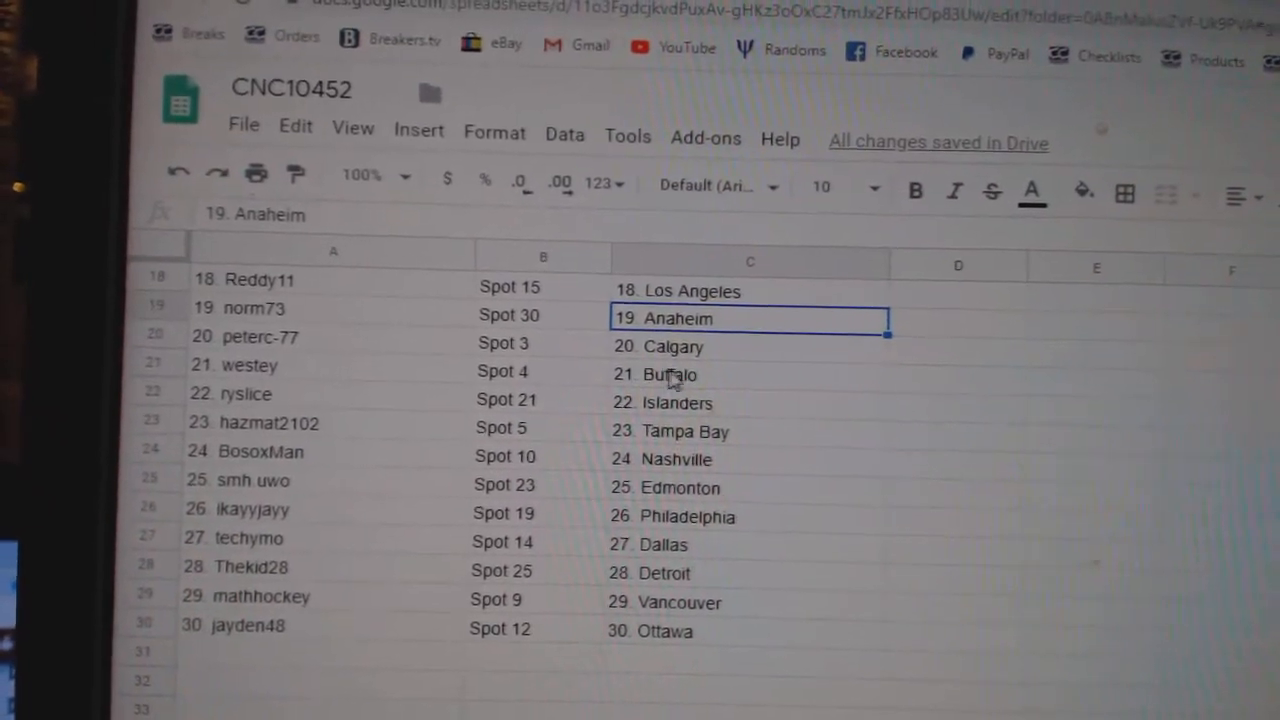